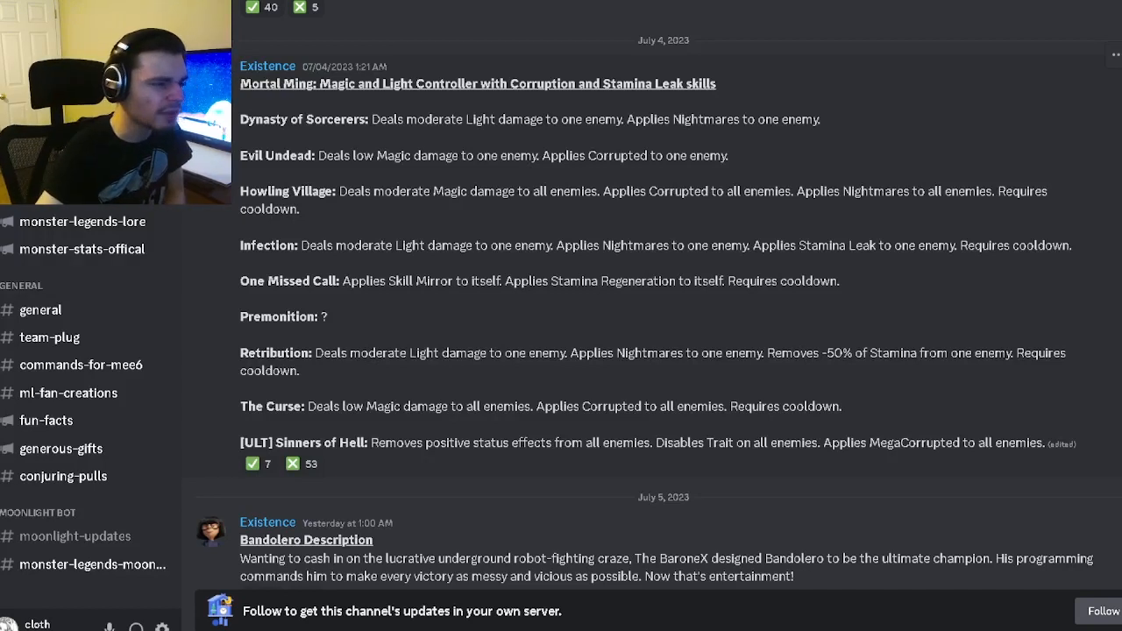
# - Highlight lines of the Mortal Ming post while reading, then scroll down past it to the Bandolero and Bounty Hunt posts
pyautogui.moveTo(241, 84); pyautogui.dragTo(379, 84)
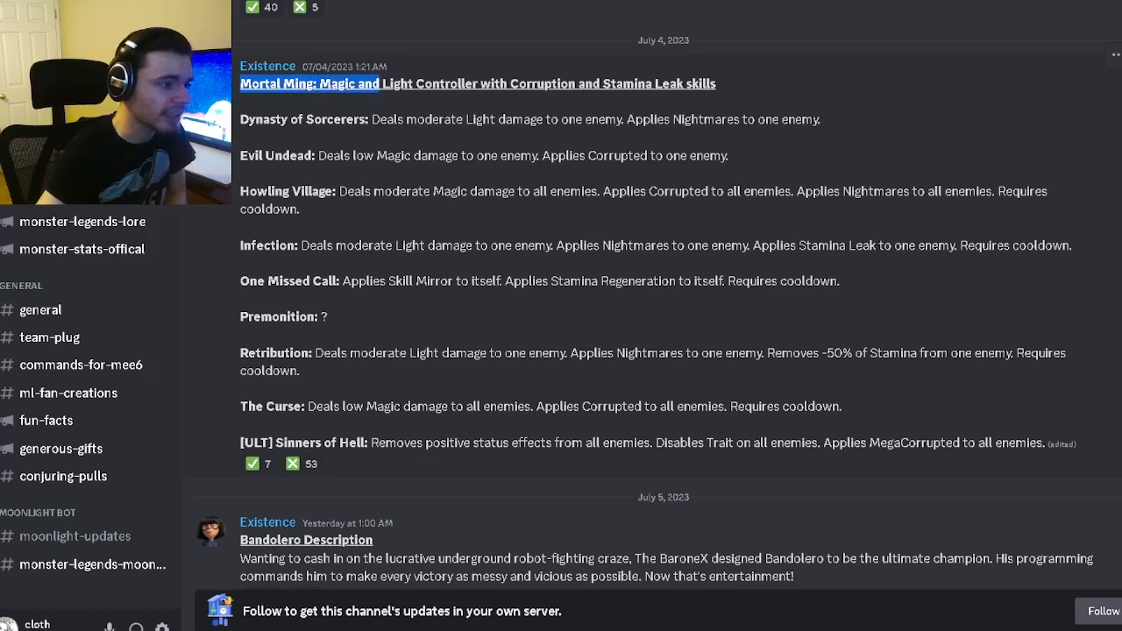
pyautogui.moveTo(323, 84); pyautogui.dragTo(533, 84)
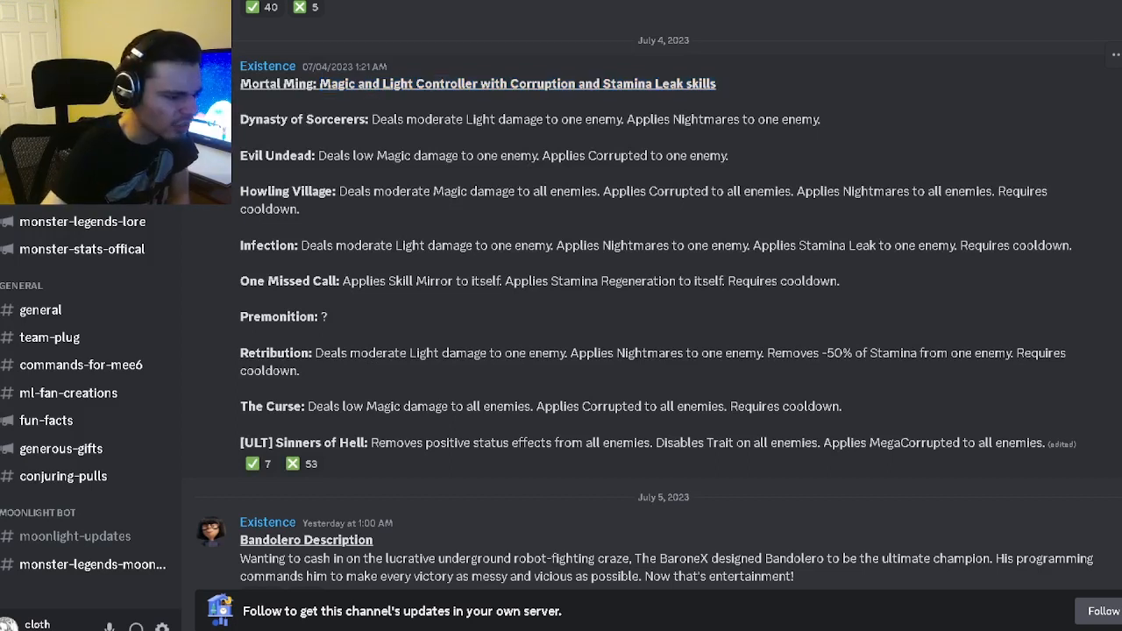
pyautogui.moveTo(365, 407); pyautogui.dragTo(761, 406)
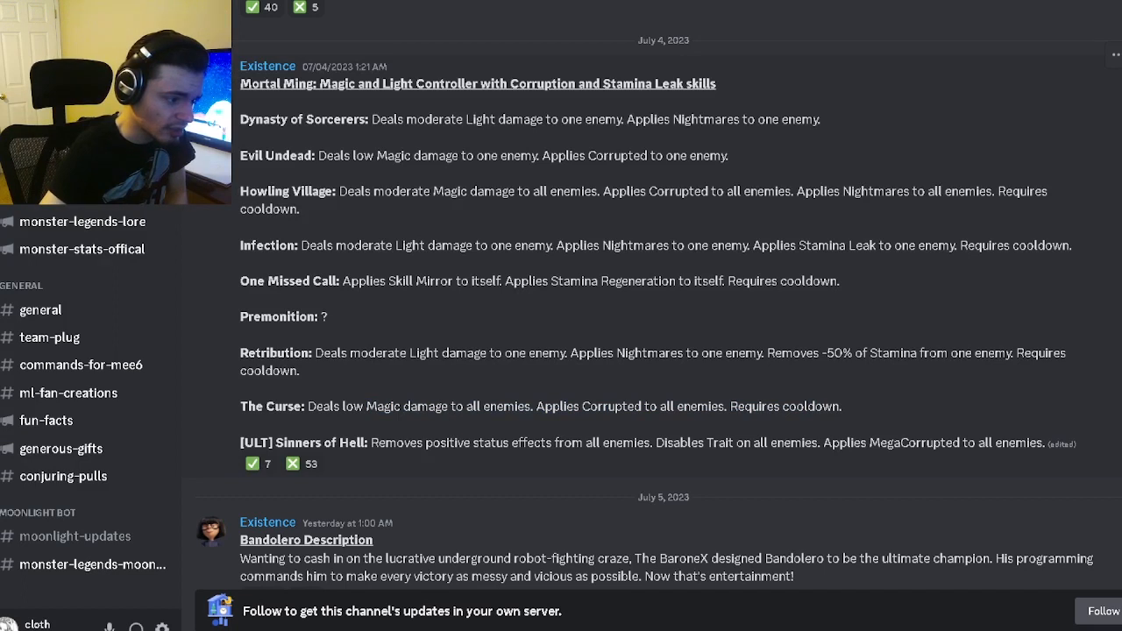
pyautogui.moveTo(570, 355); pyautogui.dragTo(923, 355)
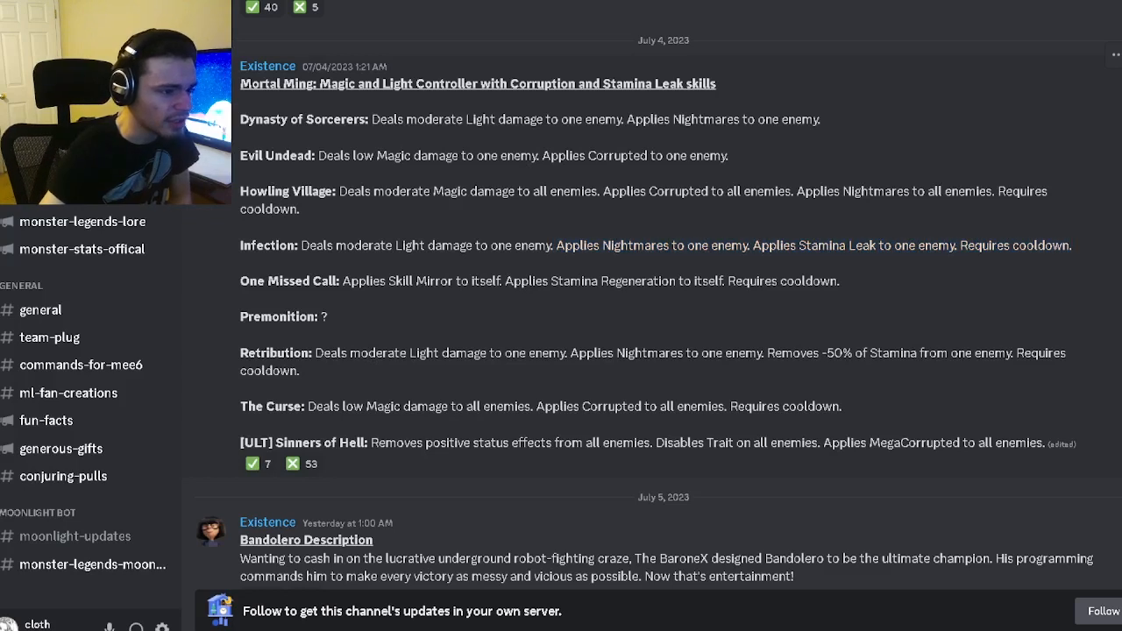
pyautogui.moveTo(545, 246); pyautogui.dragTo(963, 246)
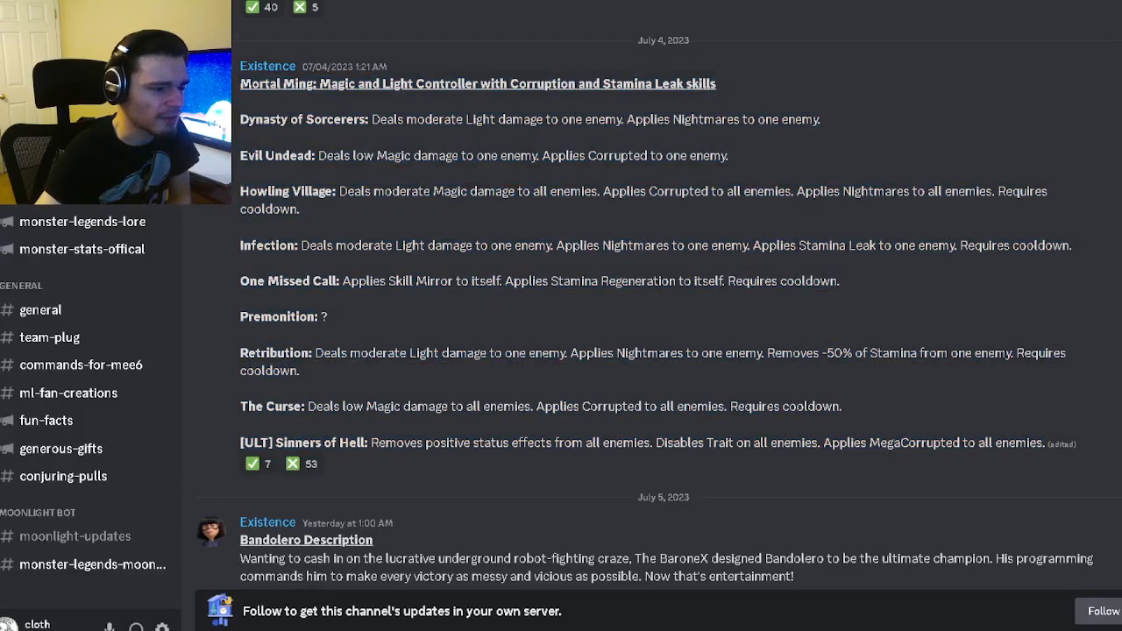
pyautogui.scroll(-3)
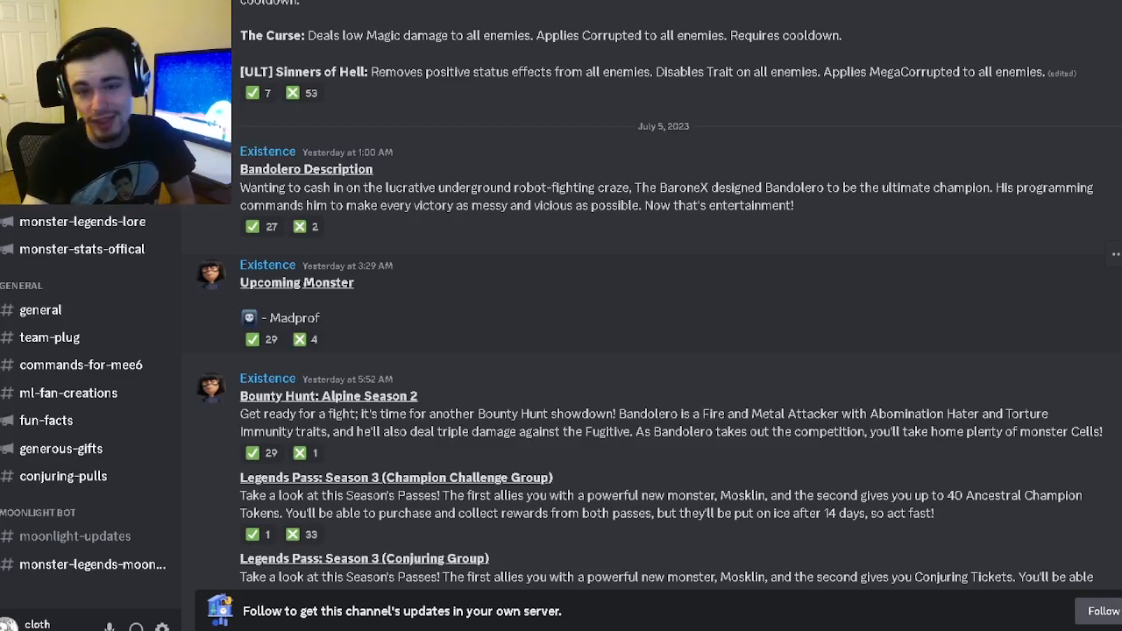
# - Scroll to the Legends Pass posts, highlighting that Bandolero is a Fire and Metal Attacker
pyautogui.scroll(-3)
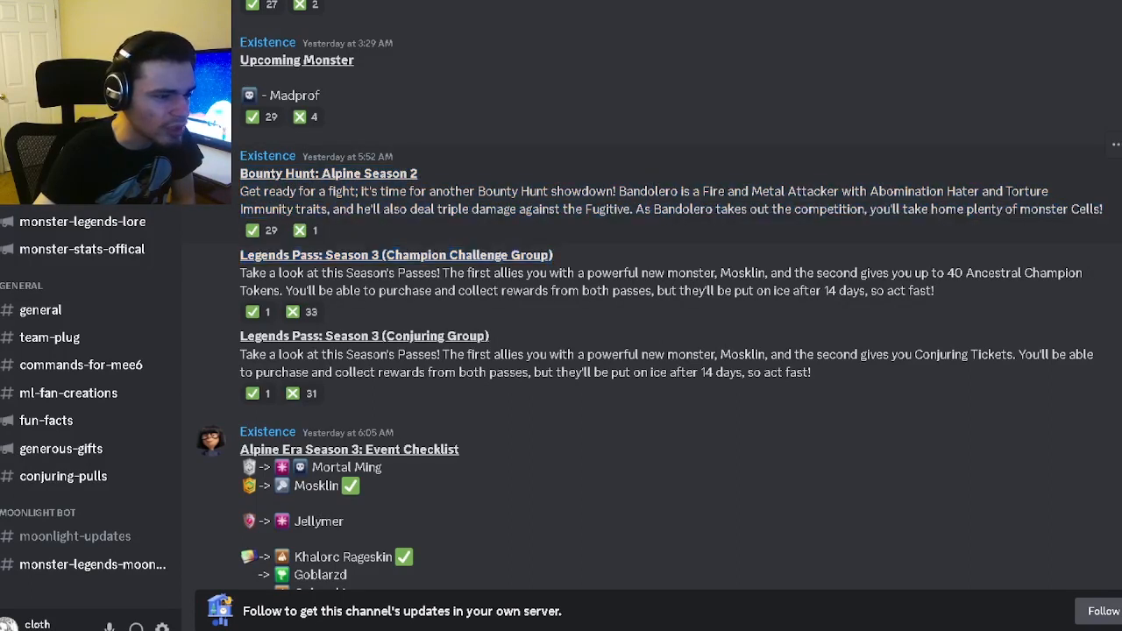
pyautogui.moveTo(617, 192); pyautogui.dragTo(838, 191)
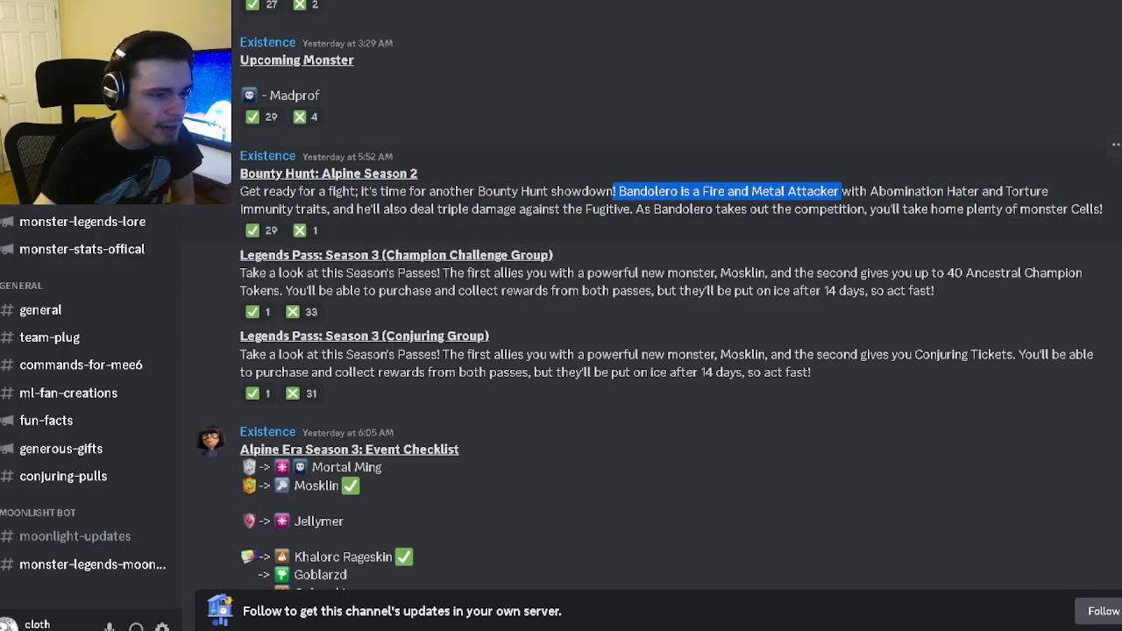
pyautogui.moveTo(838, 192); pyautogui.dragTo(1090, 209)
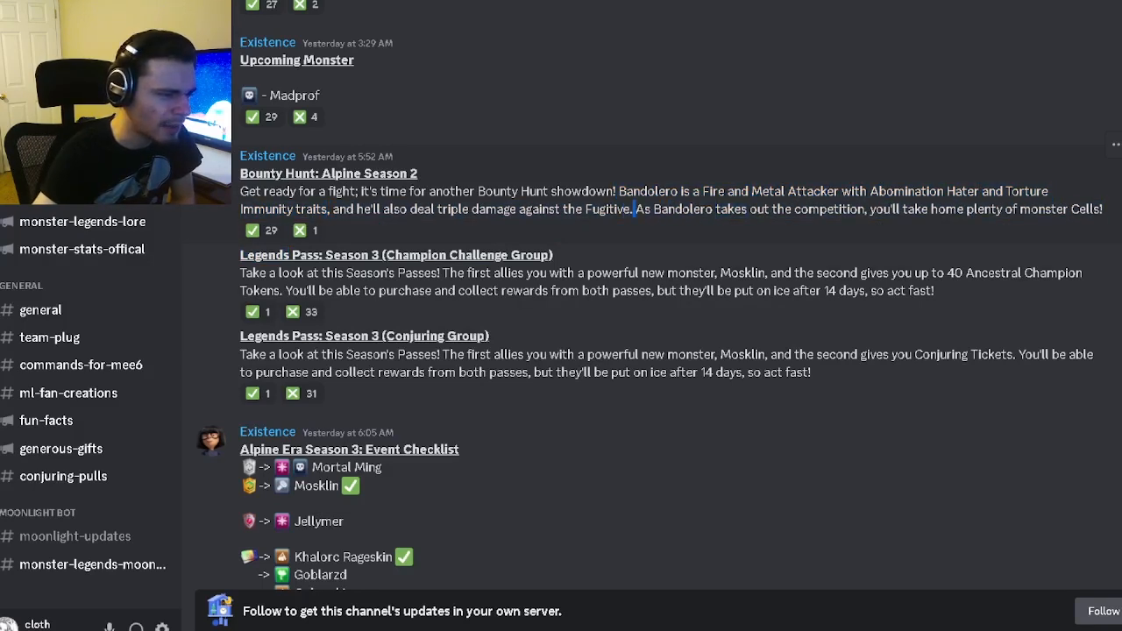
pyautogui.moveTo(633, 209); pyautogui.dragTo(1103, 208)
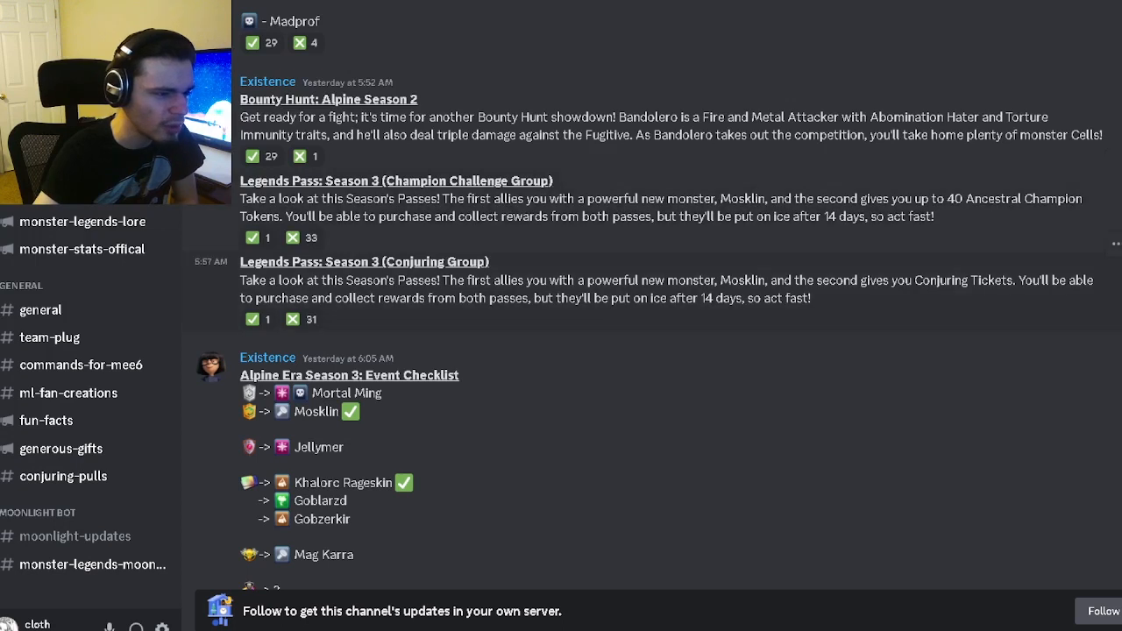
pyautogui.moveTo(933, 198); pyautogui.dragTo(933, 216)
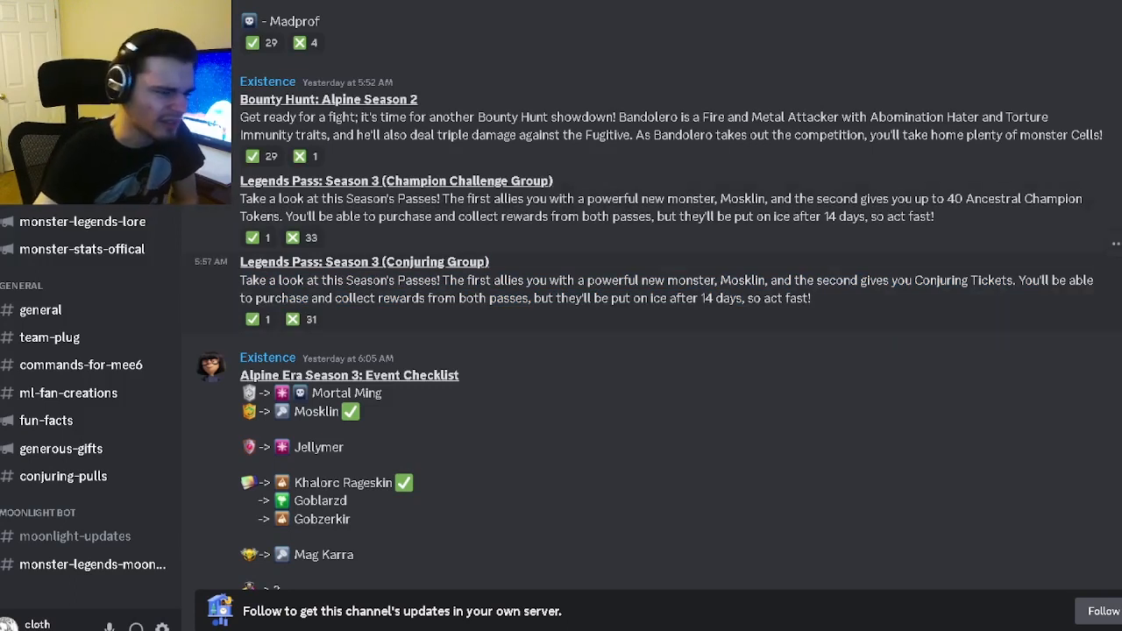
# - Scroll through the Alpine Era Season 3 event checklist down to the New Bounty Hunt Fugitives and Baba Basheer posts
pyautogui.scroll(-3)
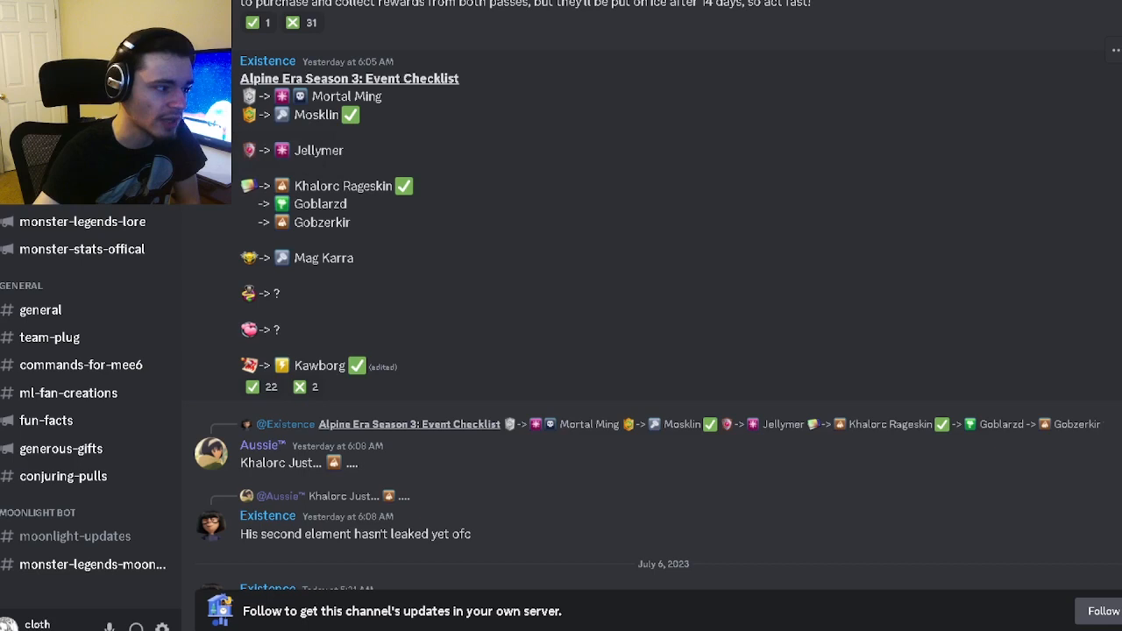
pyautogui.doubleClick(344, 185)
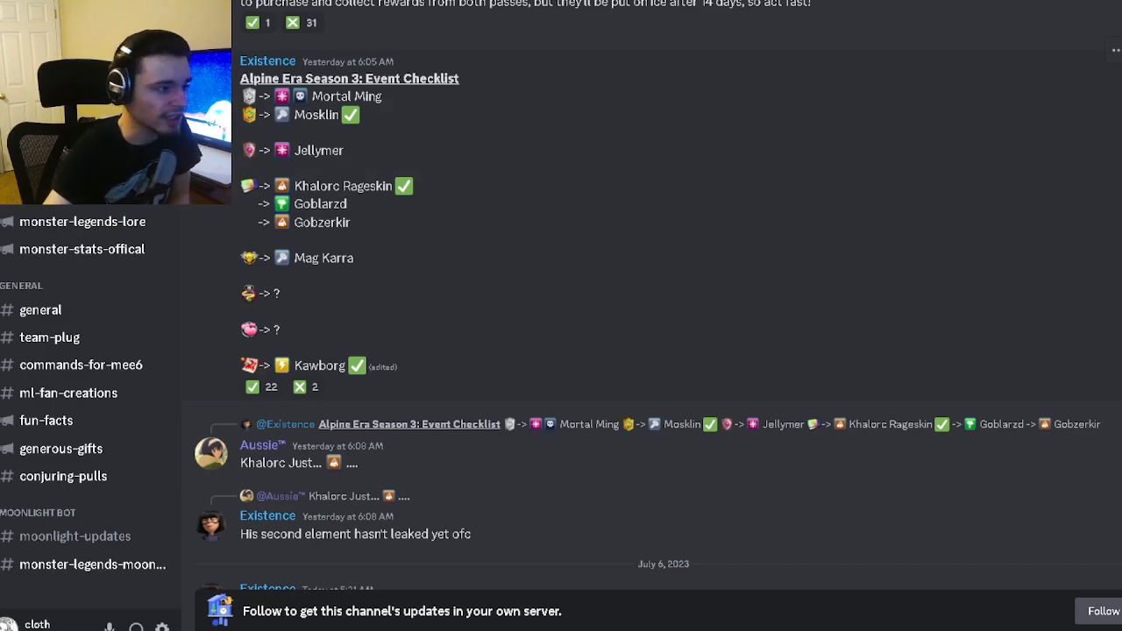
pyautogui.scroll(-3)
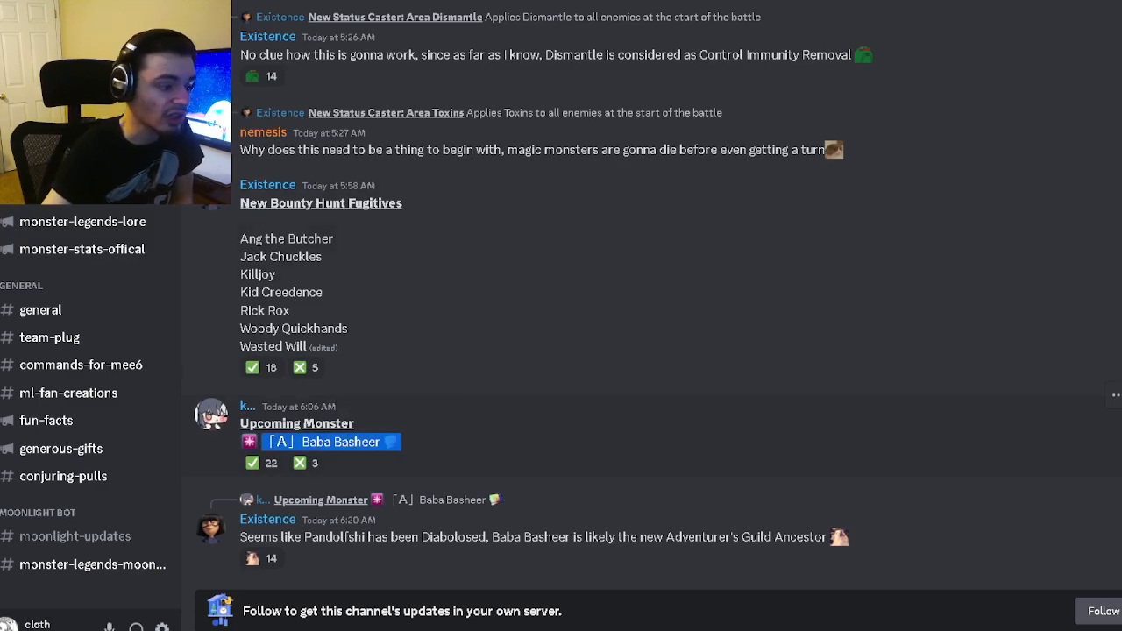
# - Revisit the checklist highlighting the Khalorc Rageskin, Goblarzd and Gobzerkir lines, then highlight the whole Mortal Ming moveset
pyautogui.scroll(-3)
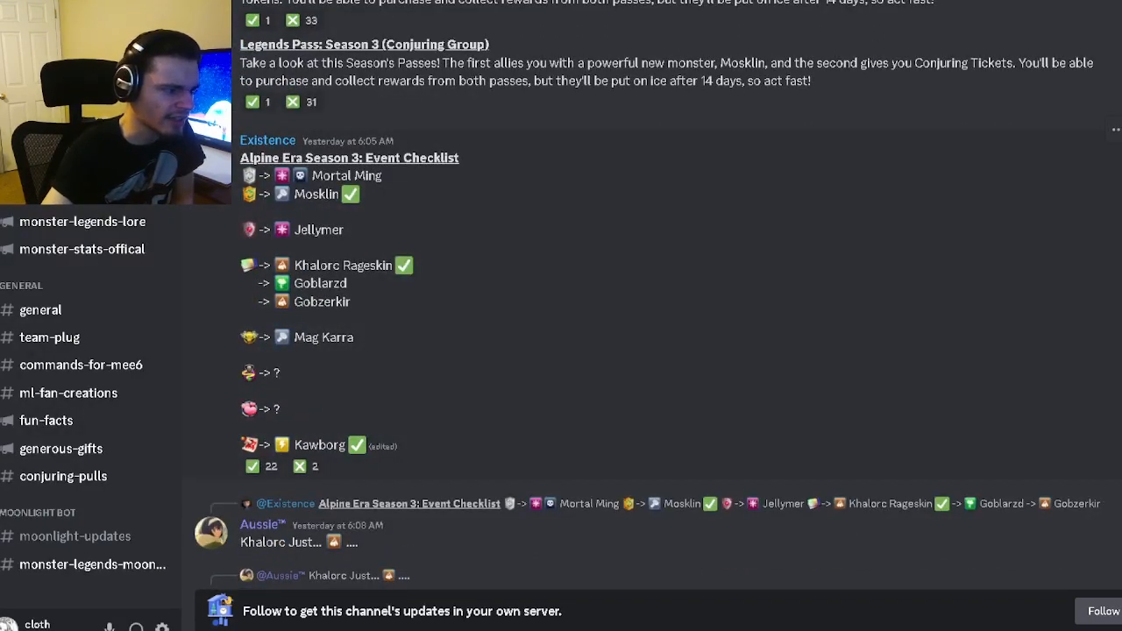
pyautogui.moveTo(242, 254); pyautogui.dragTo(359, 307)
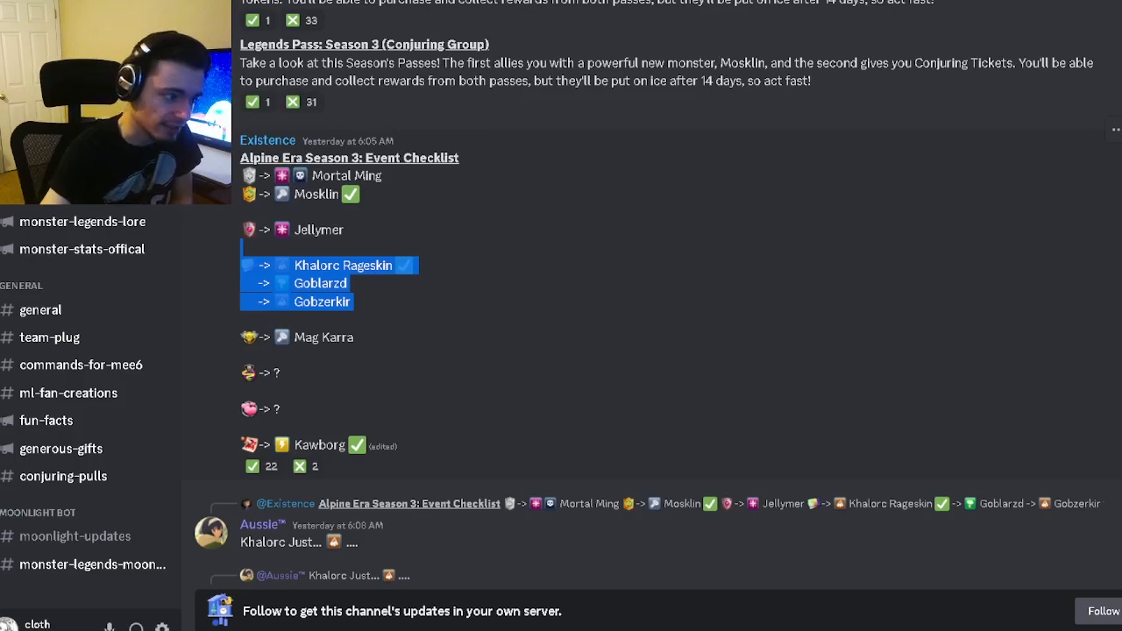
pyautogui.scroll(-3)
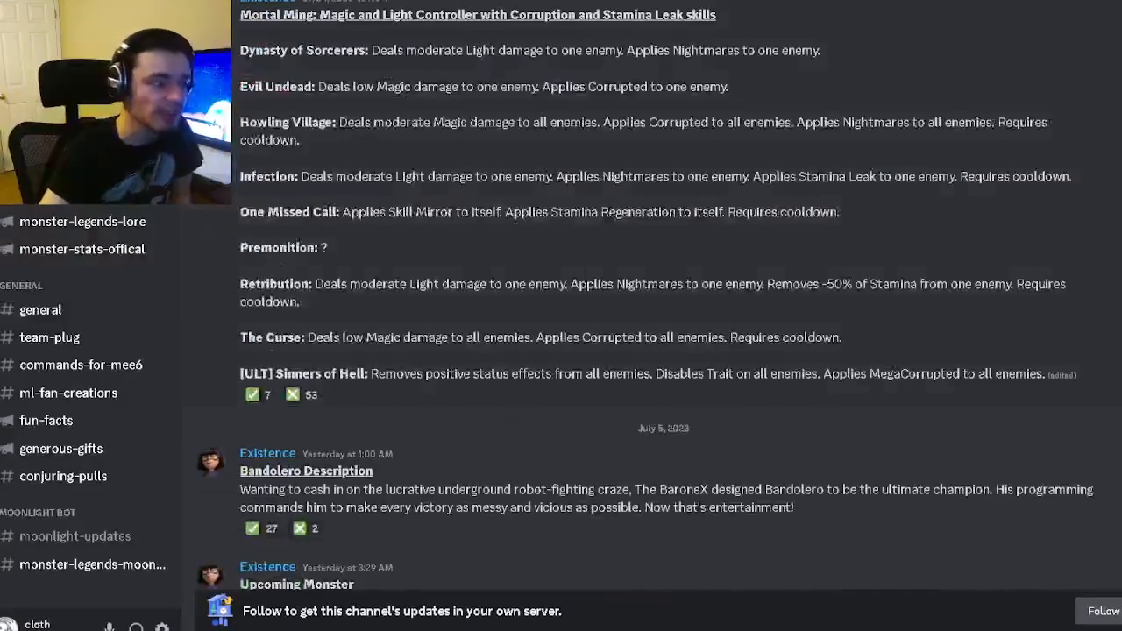
pyautogui.moveTo(242, 14); pyautogui.dragTo(1049, 375)
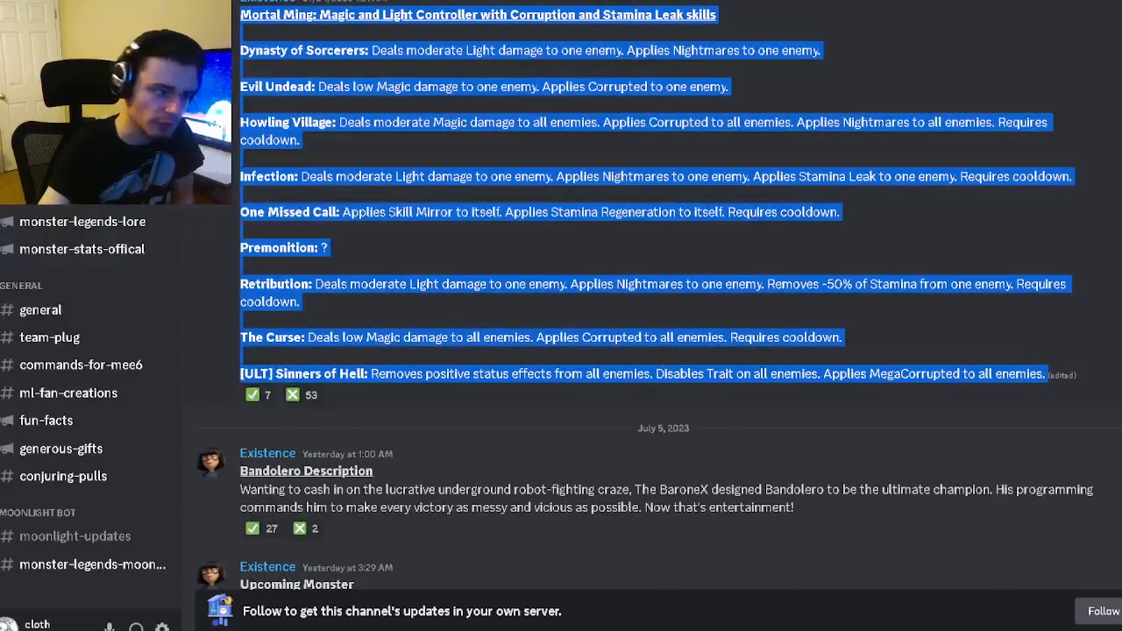